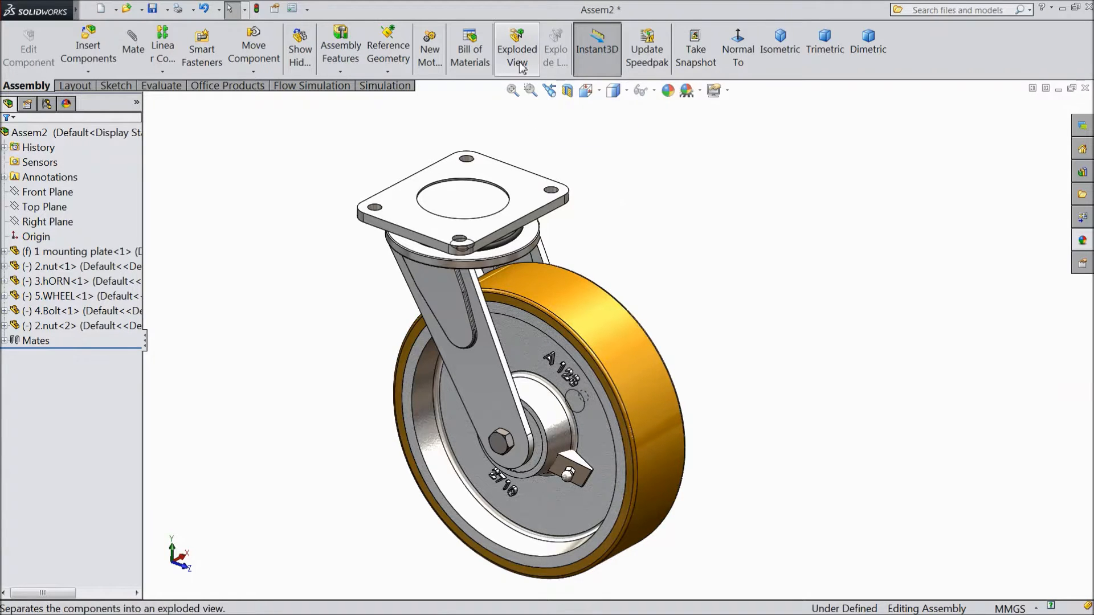
- Start the Exploded View command for the caster wheel assembly
{"action": "left_click", "coordinate": [517, 48]}
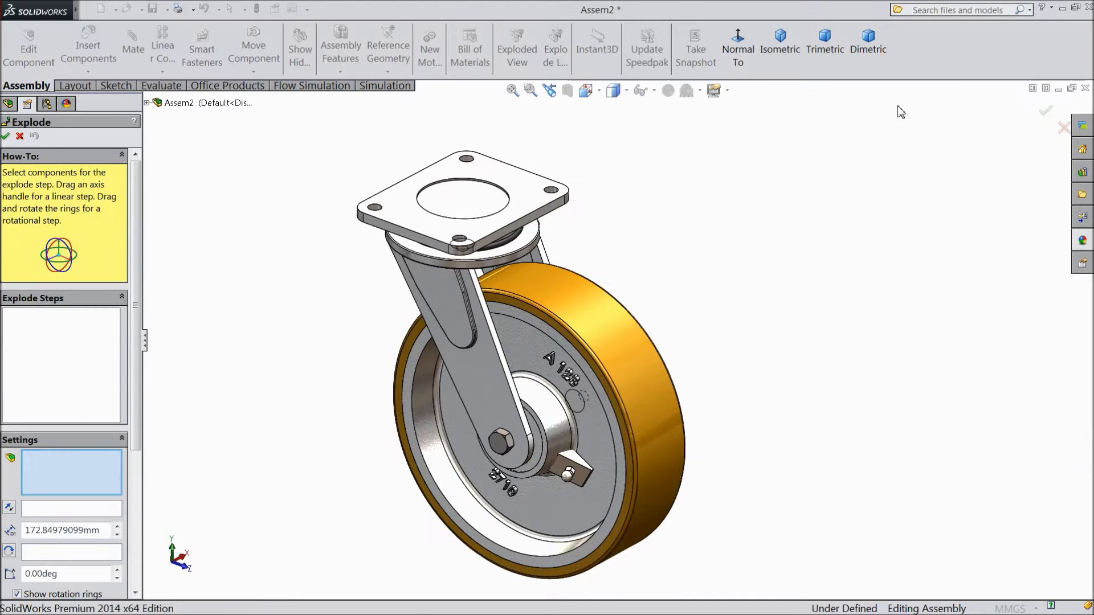
- Explode the bolt toward the lower left and lift the mounting plate above the assembly
{"action": "left_click", "coordinate": [502, 442]}
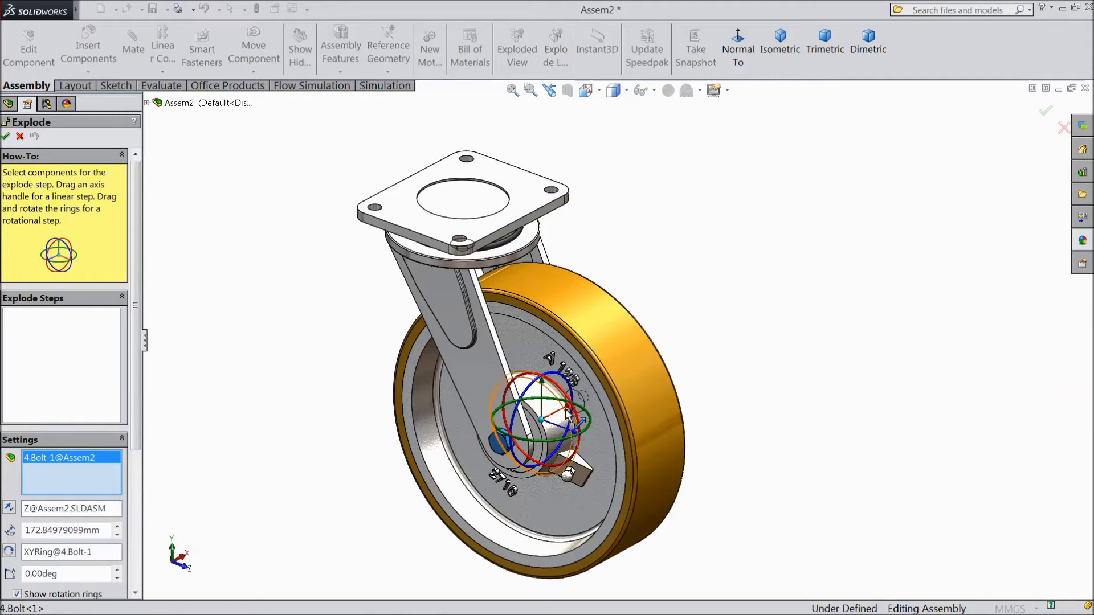
{"action": "left_click_drag", "start_coordinate": [540, 418], "coordinate": [453, 461]}
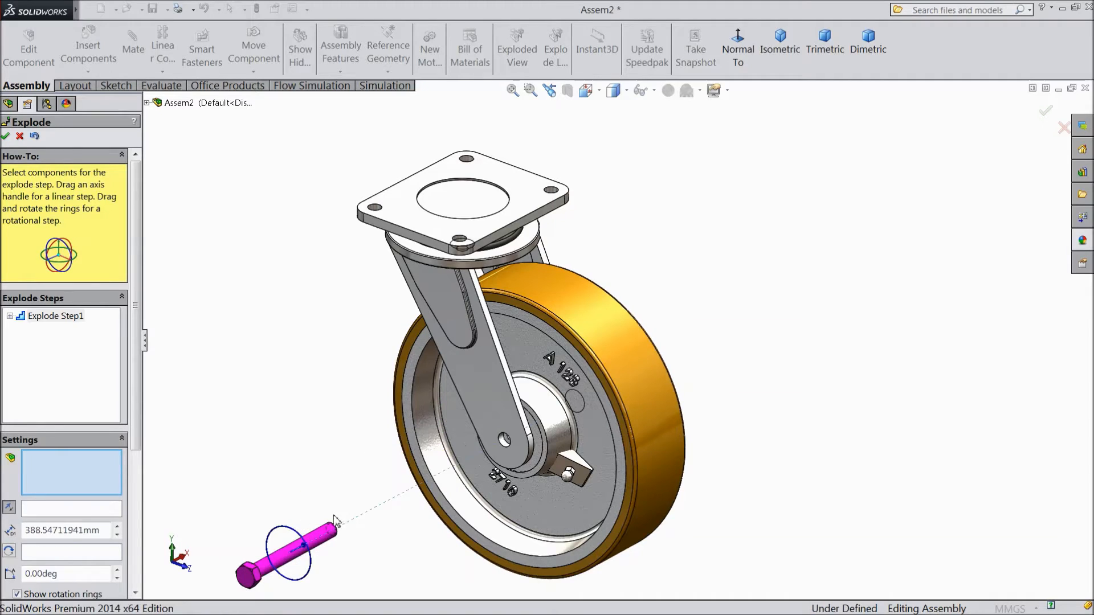
{"action": "left_click", "coordinate": [443, 205]}
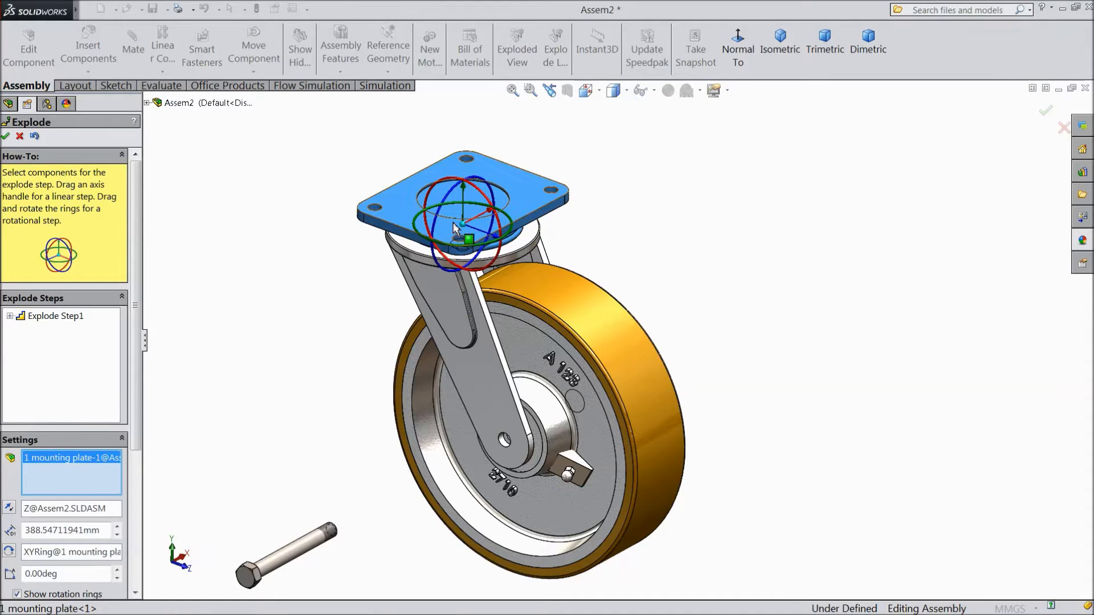
{"action": "left_click_drag", "start_coordinate": [464, 231], "coordinate": [464, 132]}
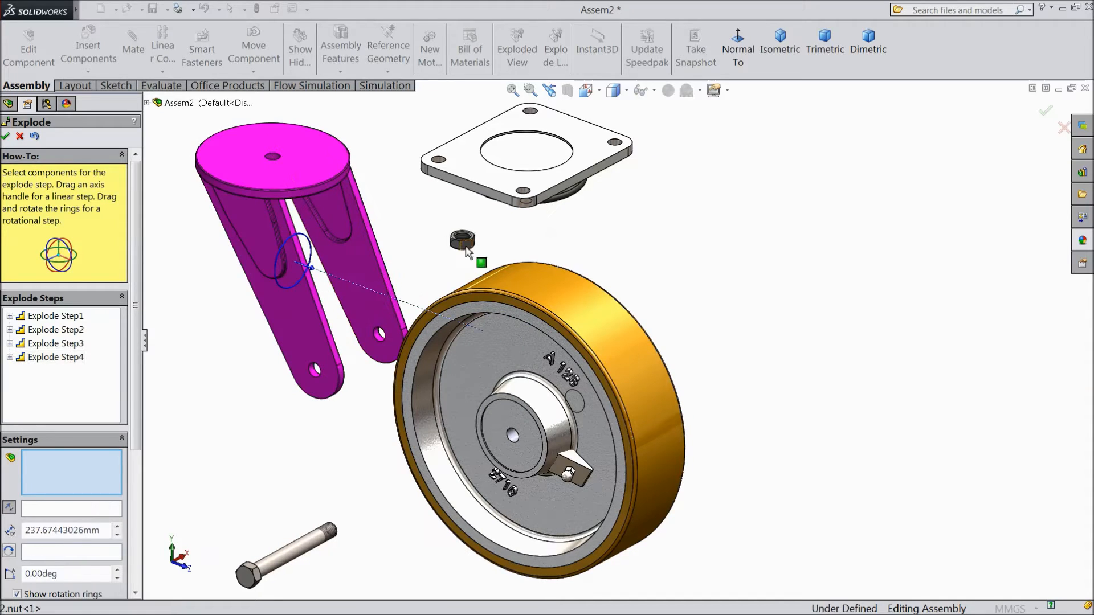
- Explode both nuts out to the upper right, clear of the wheel hub
{"action": "left_click", "coordinate": [465, 239]}
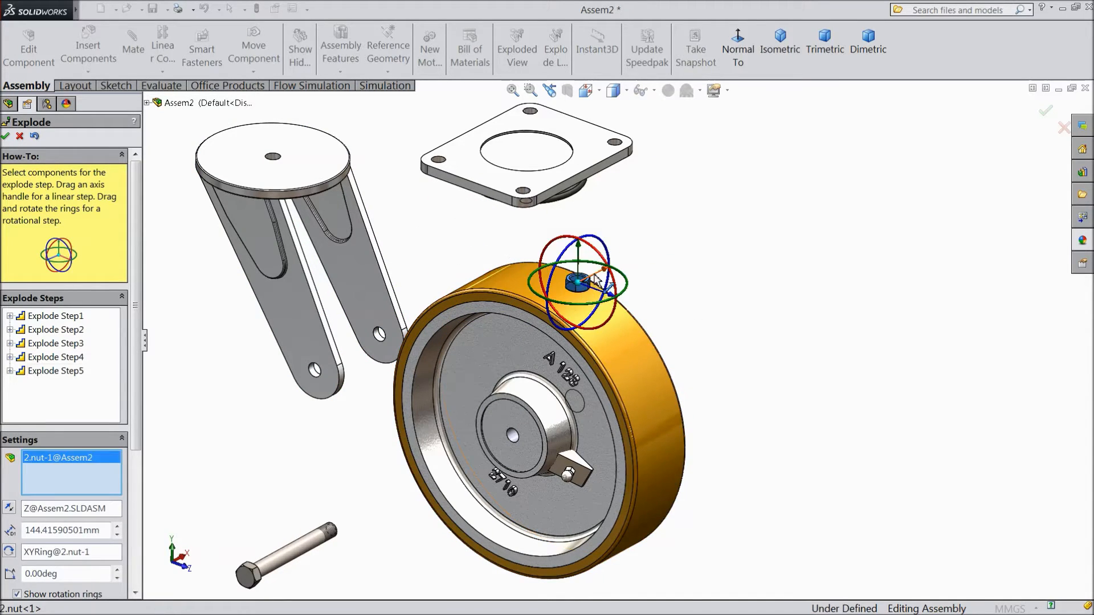
{"action": "left_click_drag", "start_coordinate": [582, 279], "coordinate": [736, 198]}
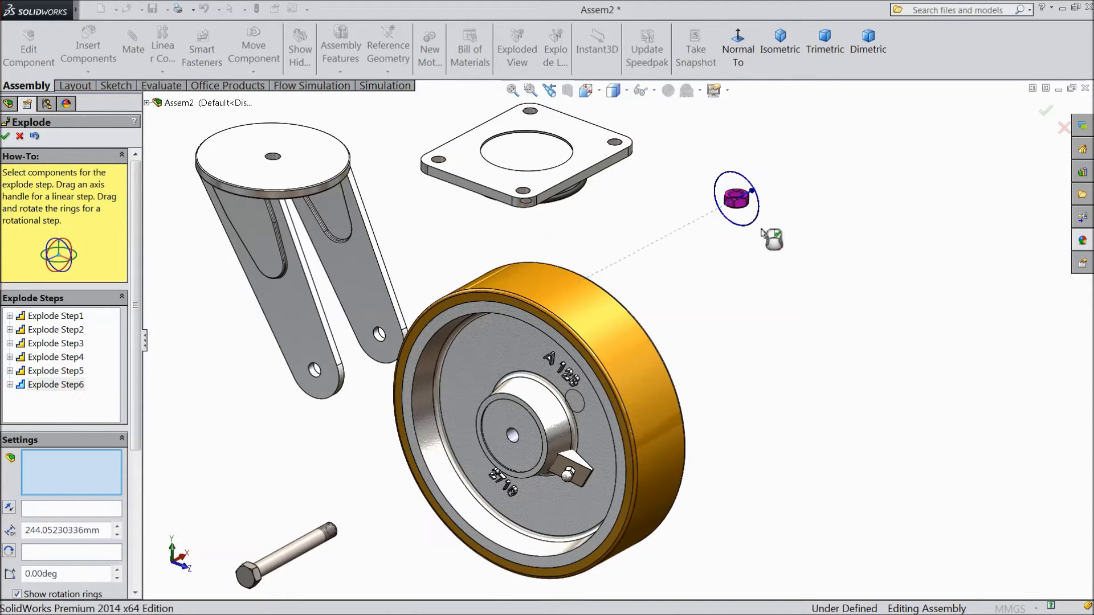
{"action": "left_click", "coordinate": [512, 431]}
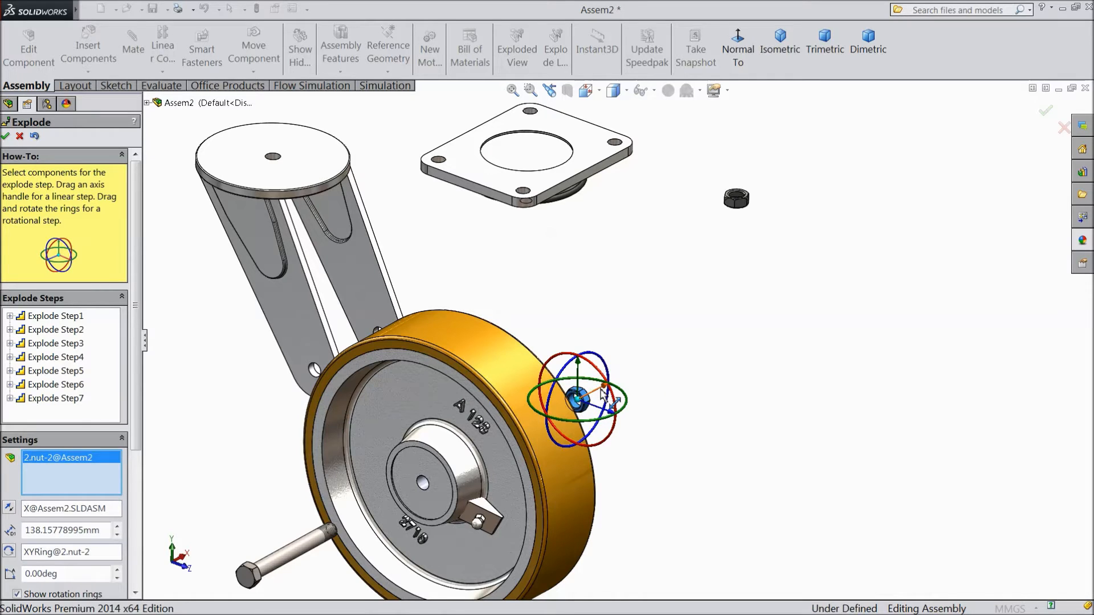
{"action": "left_click_drag", "start_coordinate": [575, 398], "coordinate": [696, 335]}
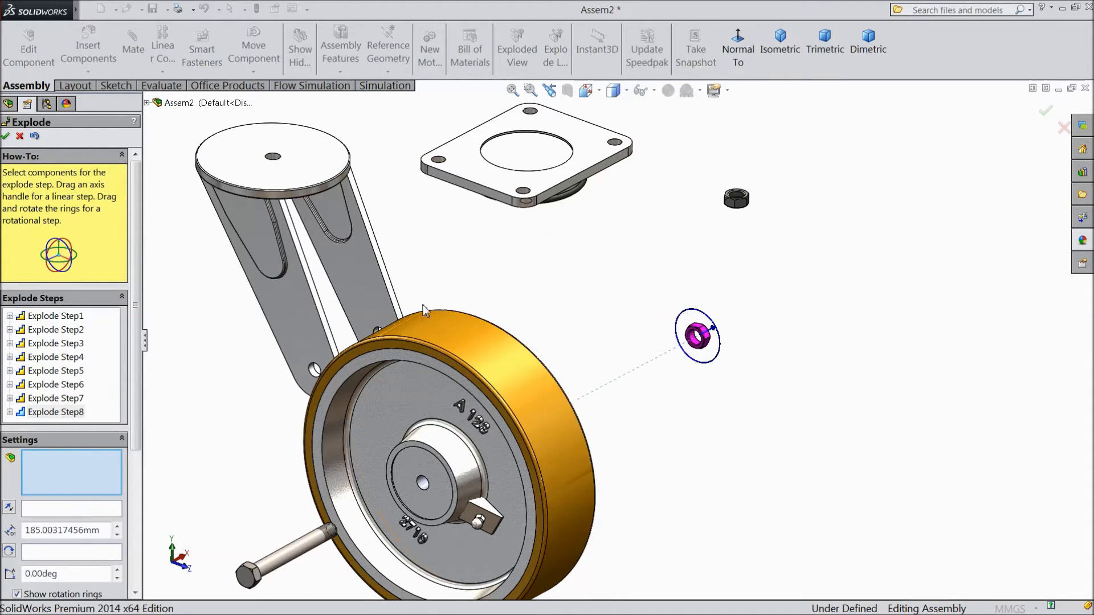
{"action": "mouse_move", "coordinate": [83, 226]}
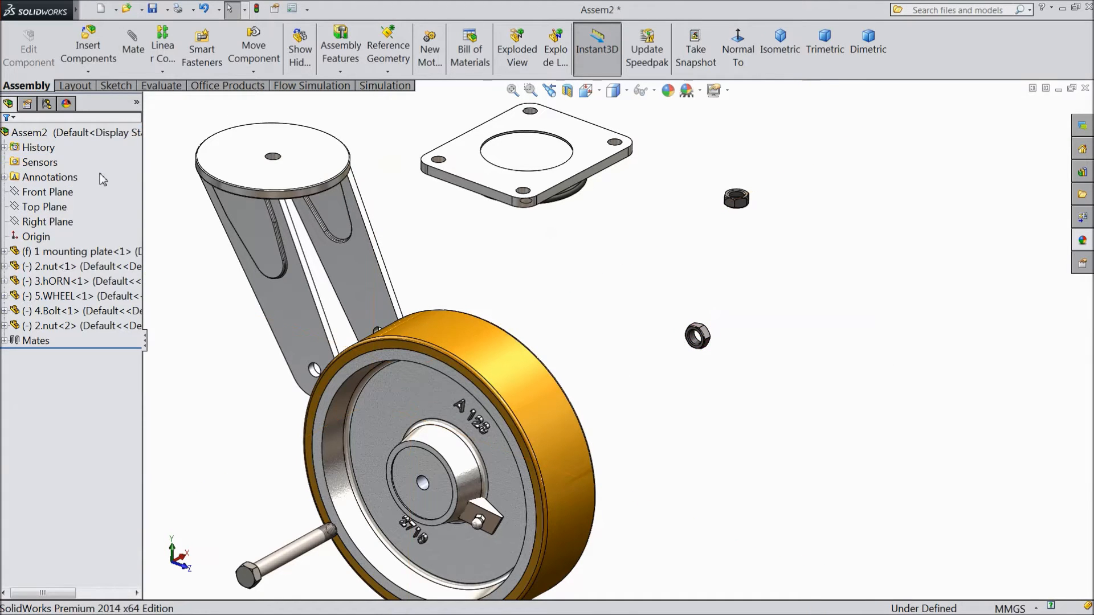
- Collapse the exploded caster assembly from its FeatureManager context menu
{"action": "right_click", "coordinate": [34, 132]}
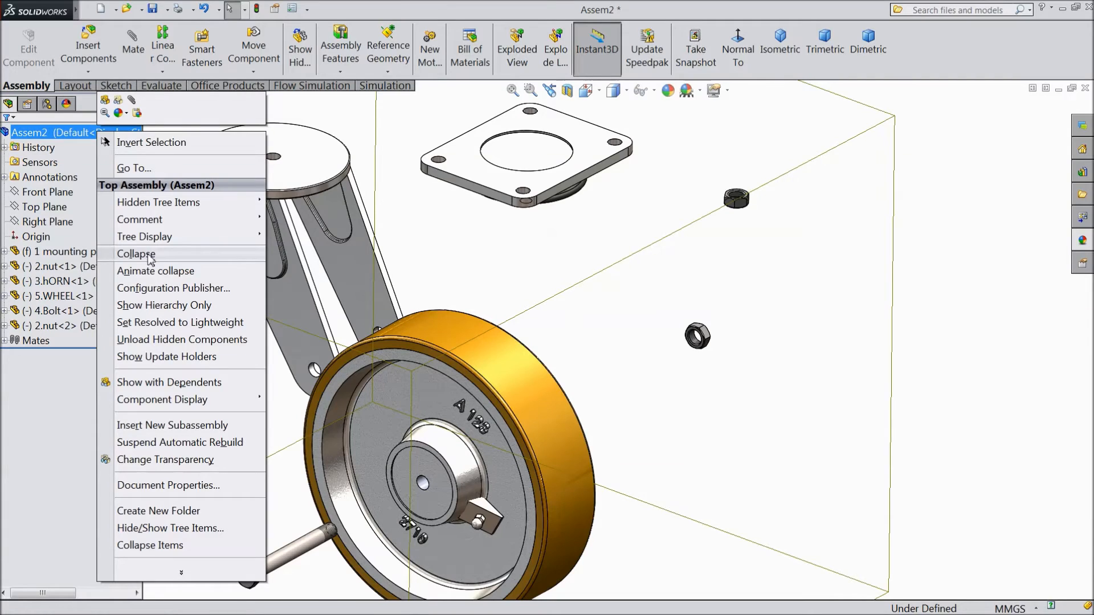
{"action": "left_click", "coordinate": [136, 253]}
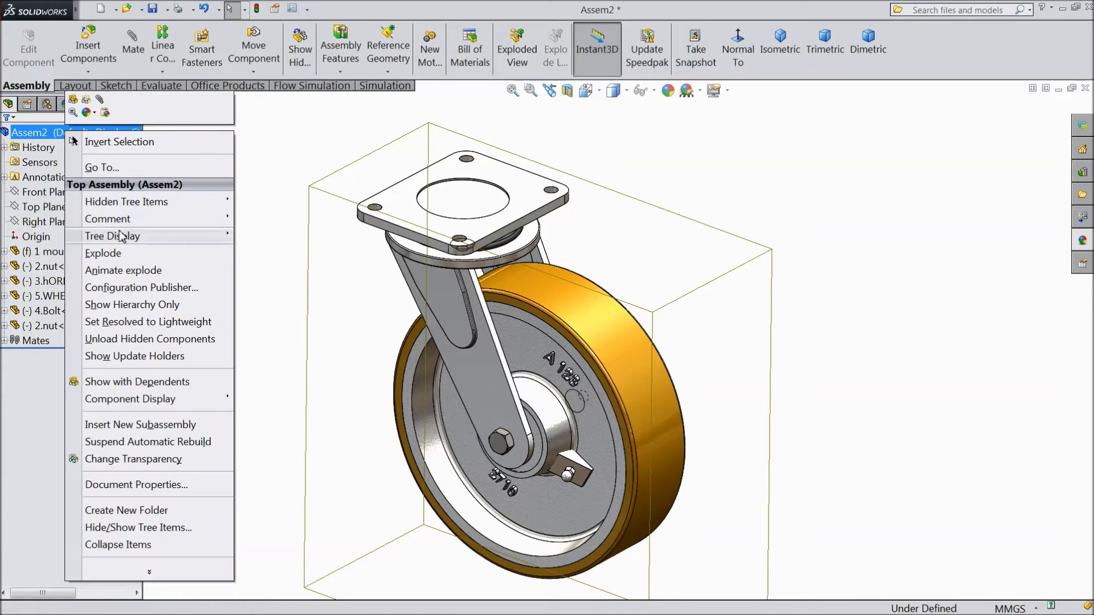
{"action": "mouse_move", "coordinate": [140, 278]}
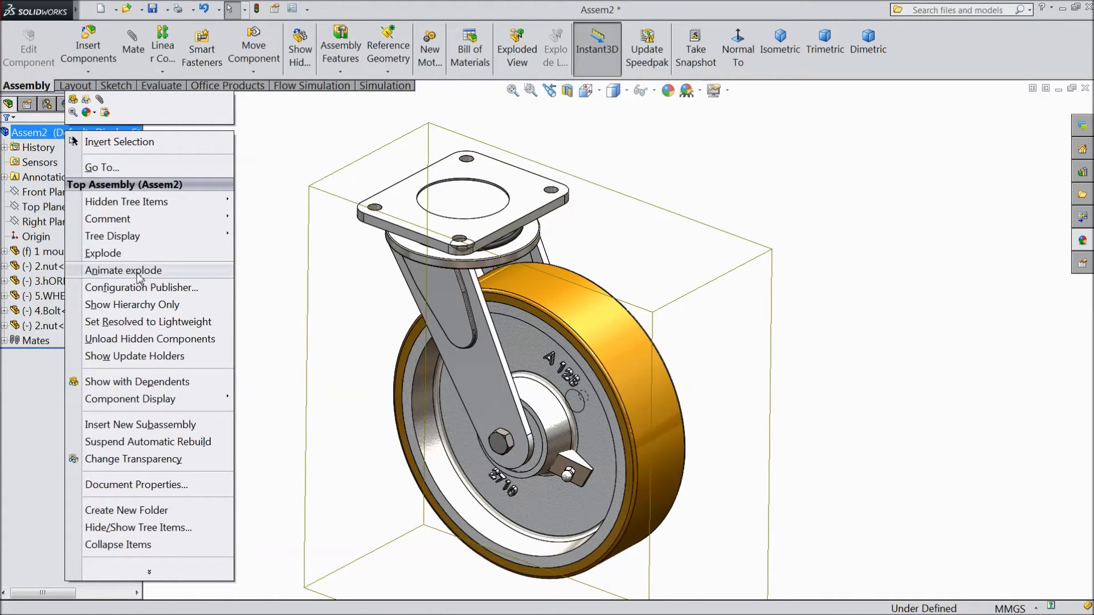
- Animate the explode with looping and reciprocating playback, replaying it several times
{"action": "left_click", "coordinate": [123, 271]}
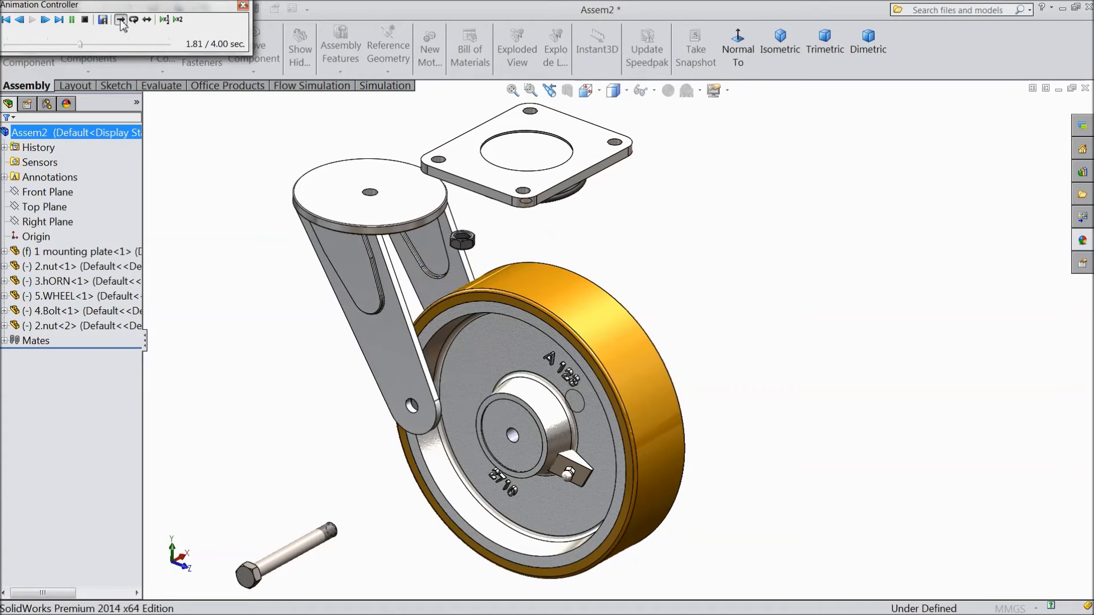
{"action": "left_click", "coordinate": [116, 21]}
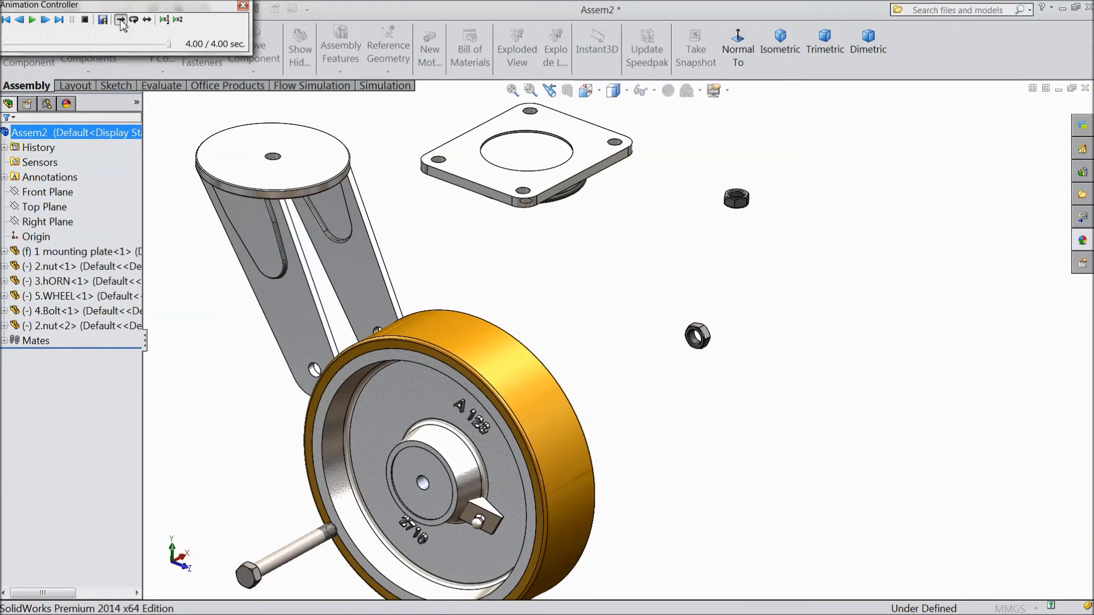
{"action": "mouse_move", "coordinate": [131, 20]}
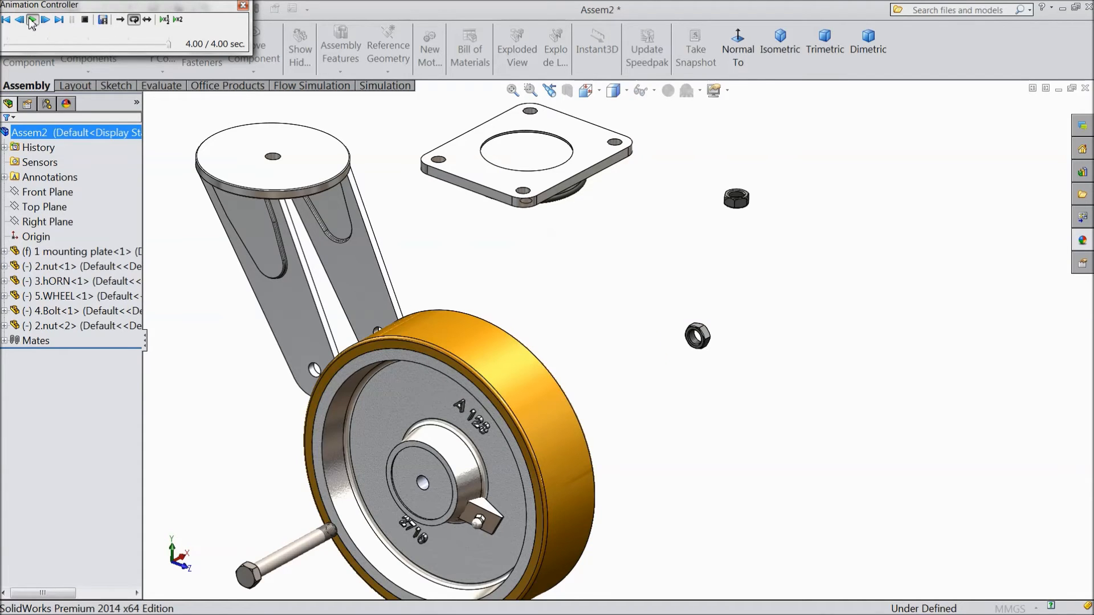
{"action": "left_click", "coordinate": [35, 19]}
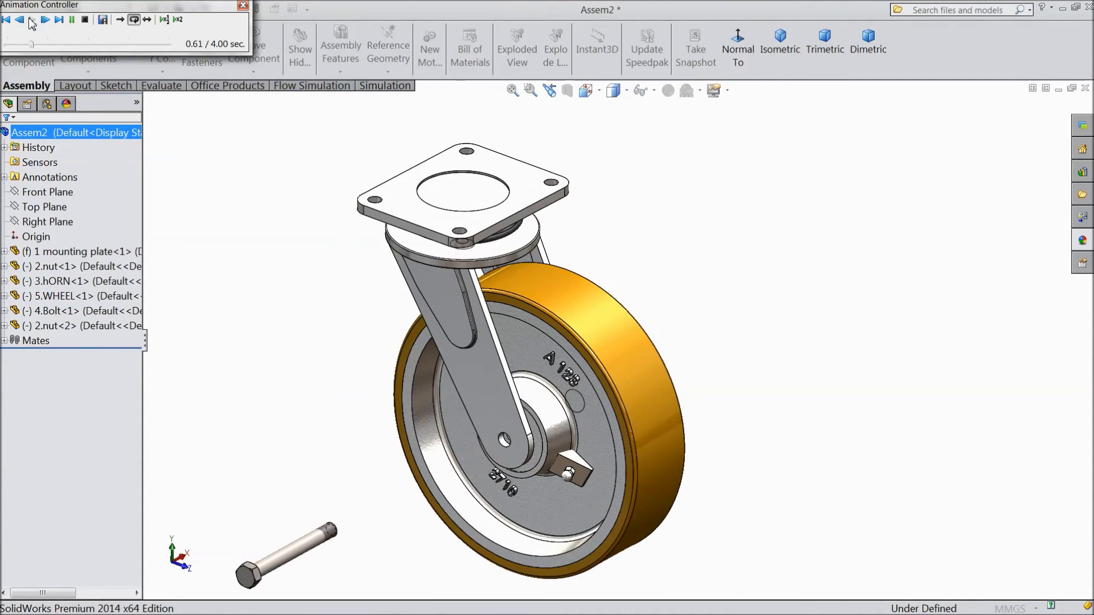
{"action": "left_click", "coordinate": [44, 20]}
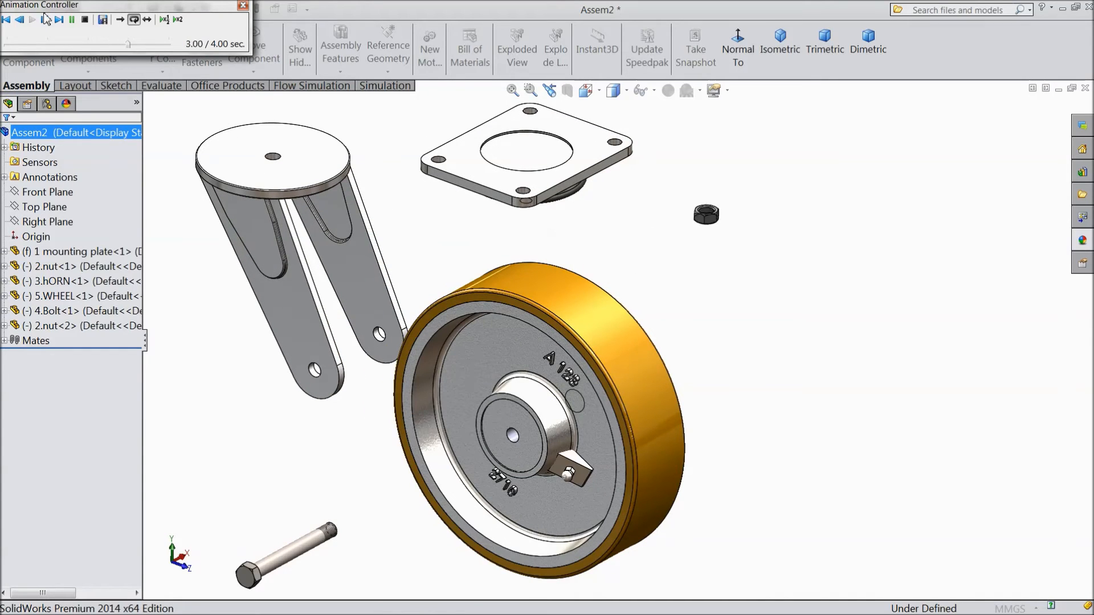
{"action": "left_click", "coordinate": [147, 20]}
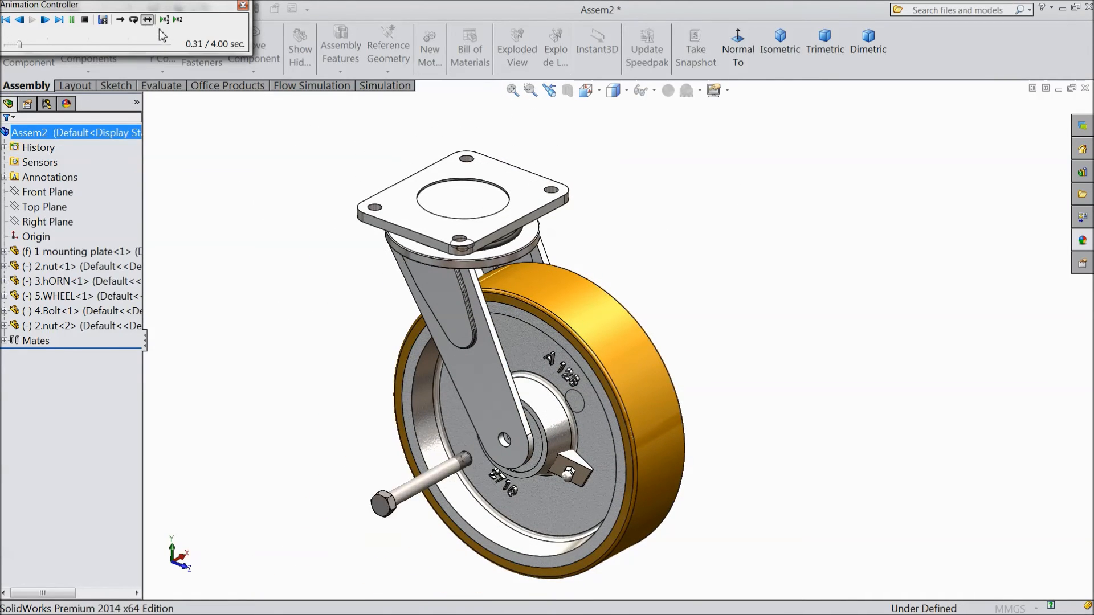
{"action": "left_click", "coordinate": [41, 21]}
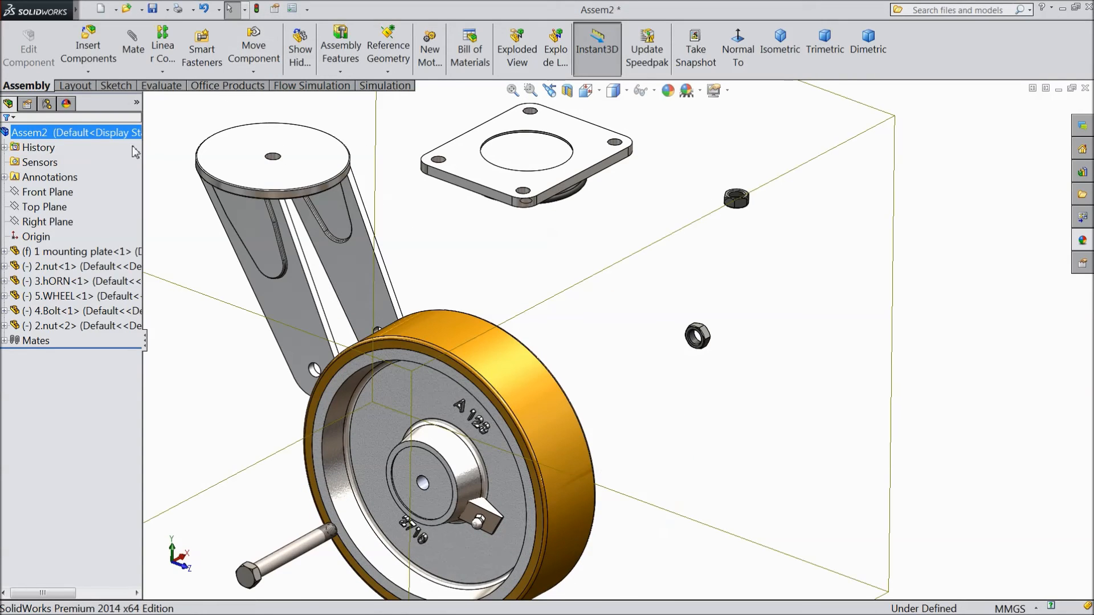
- Bring up the assembly's context menu to collapse the caster again
{"action": "right_click", "coordinate": [57, 132]}
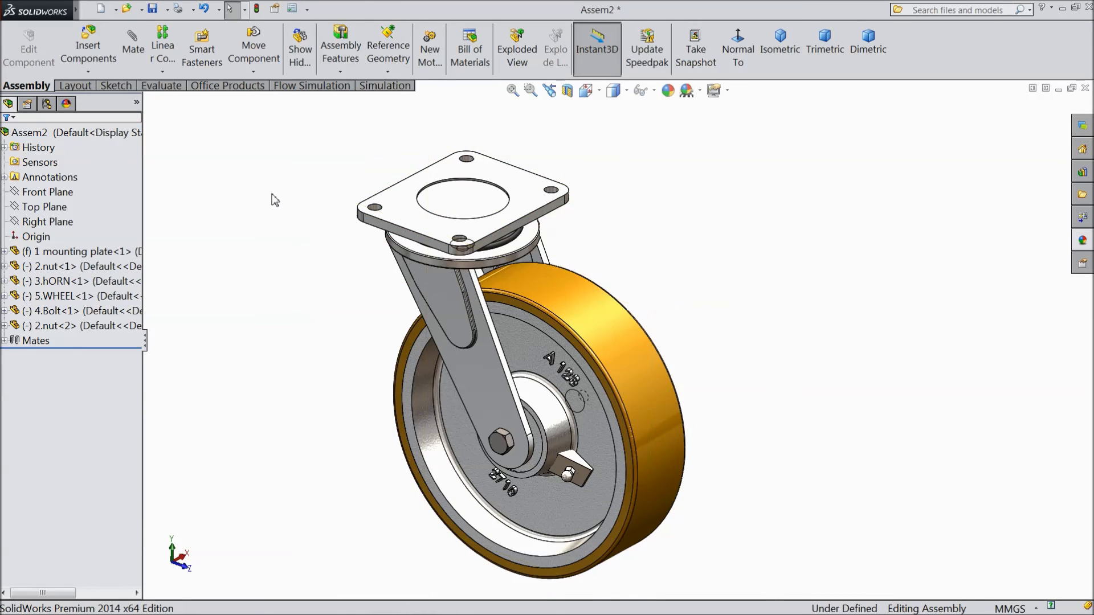
{"action": "mouse_move", "coordinate": [335, 274]}
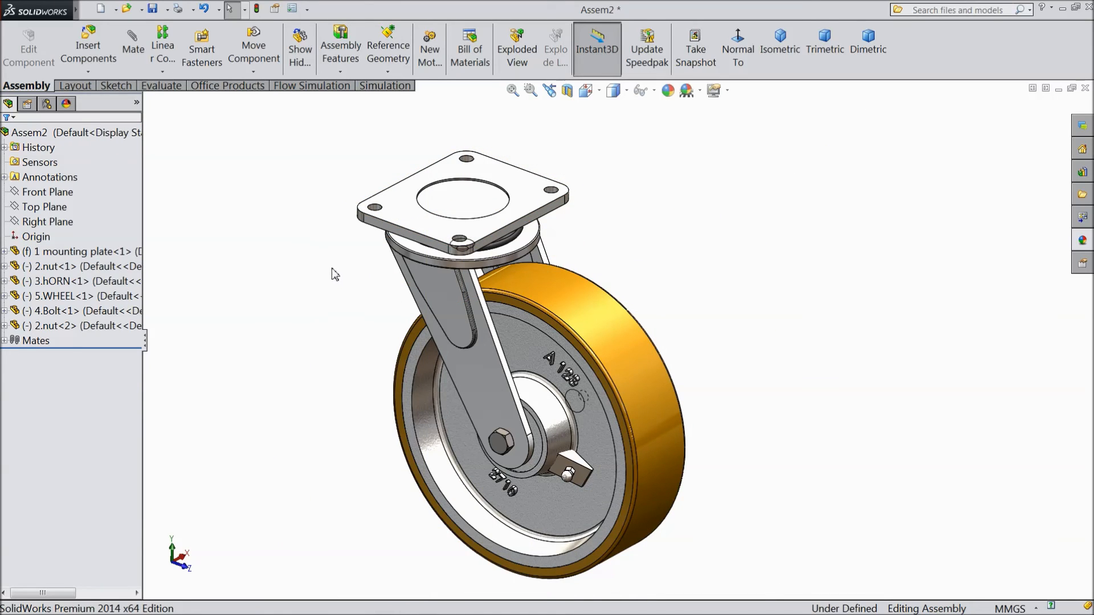
{"action": "mouse_move", "coordinate": [330, 250]}
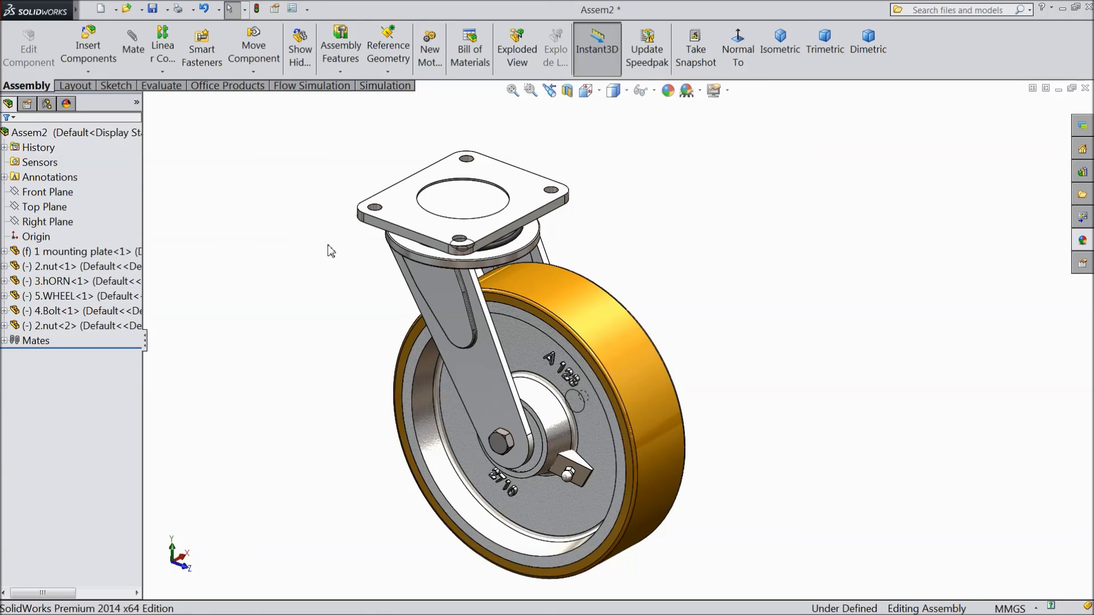